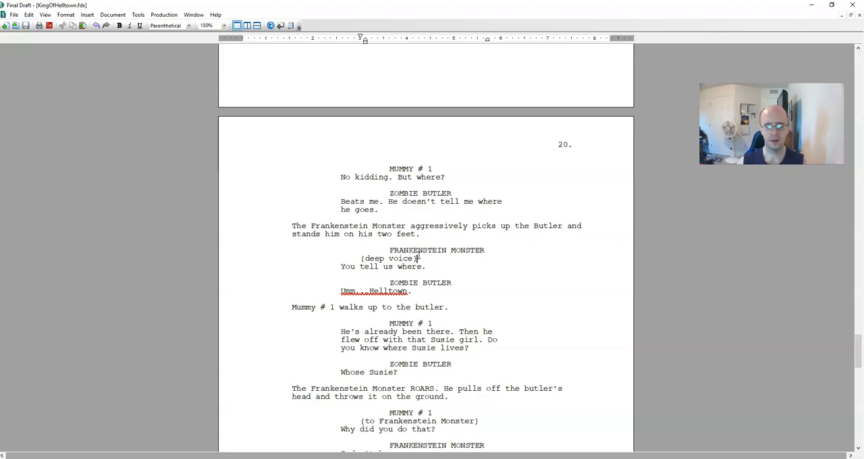
Scroll from the monsters' scene on page 20 to Susie's line 'I guess times are changing.' on page 21.
scroll(down, 3)
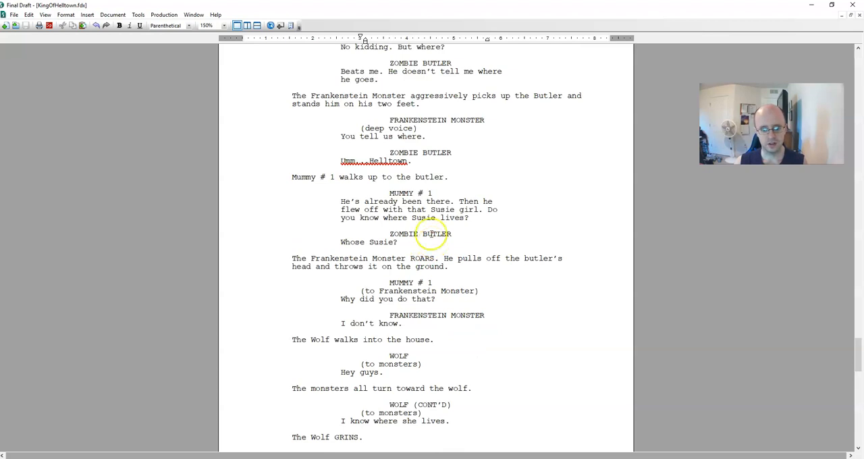
scroll(down, 3)
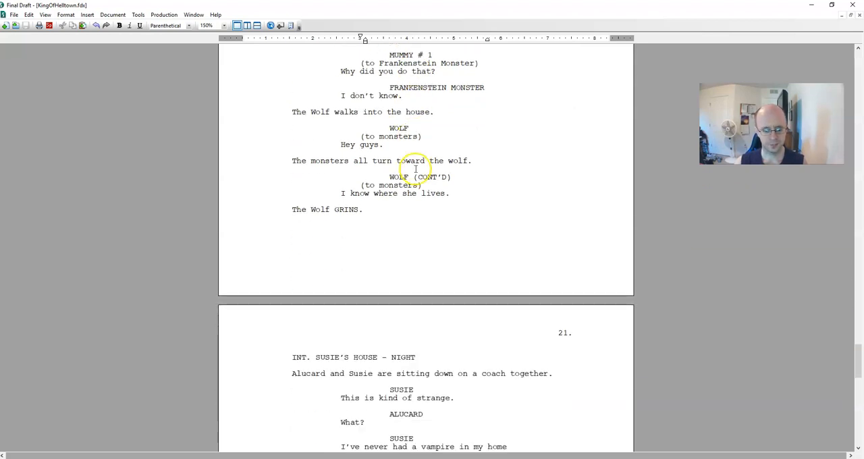
scroll(down, 3)
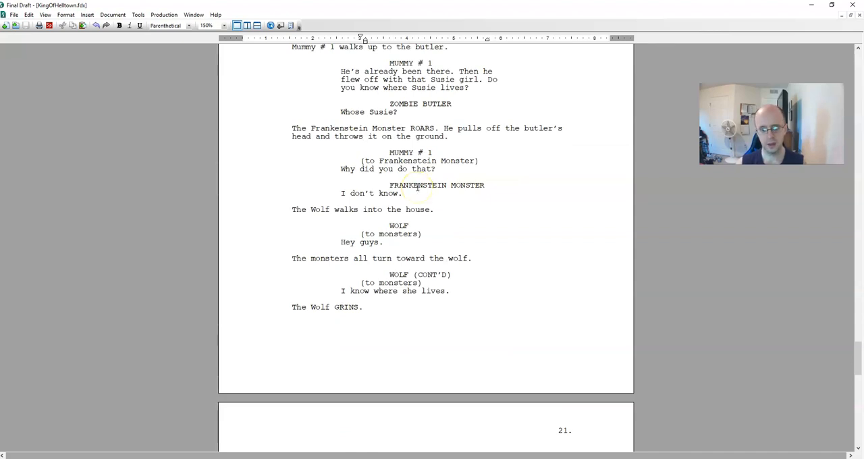
scroll(down, 3)
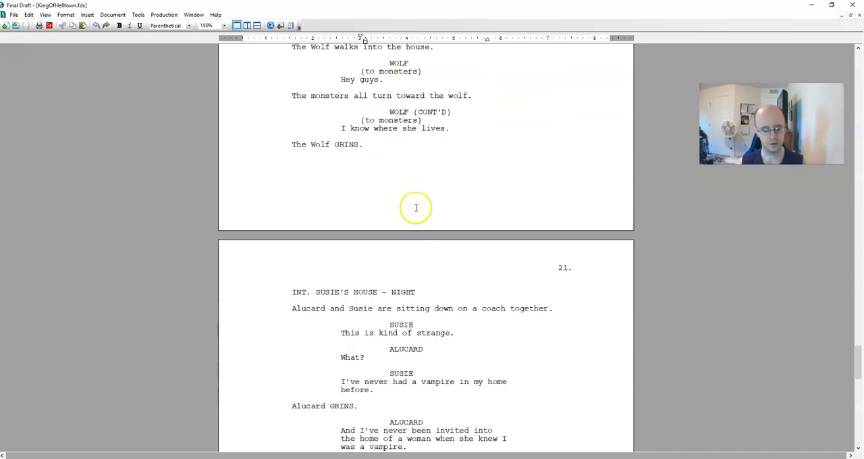
scroll(down, 3)
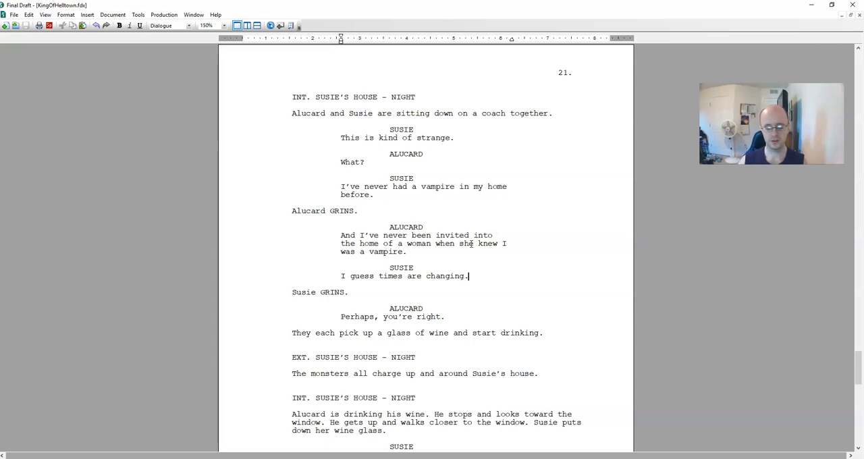
Try a (beat) with 'For the better.', undo it, and add a new SUSIE cue after 'Susie GRINS.'.
scroll(down, 3)
text((beat)
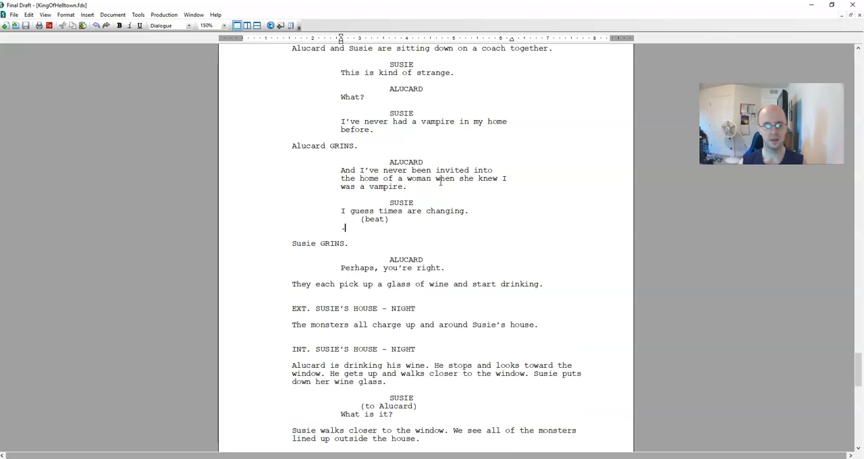
text(... for the better)
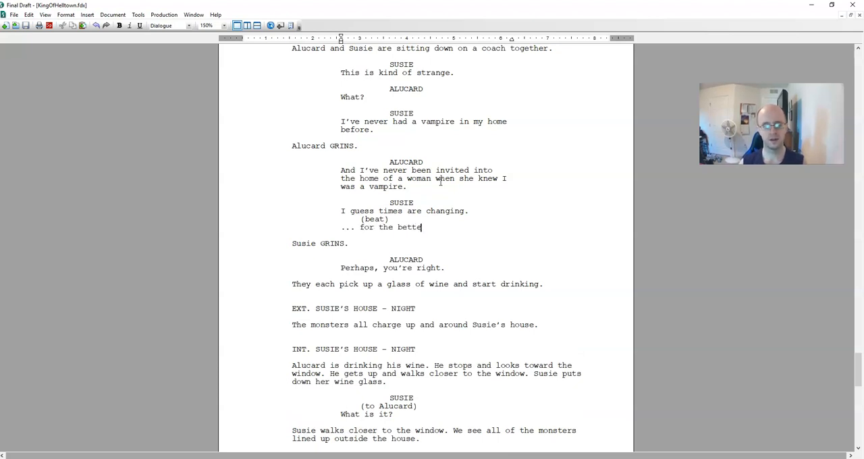
text(r)
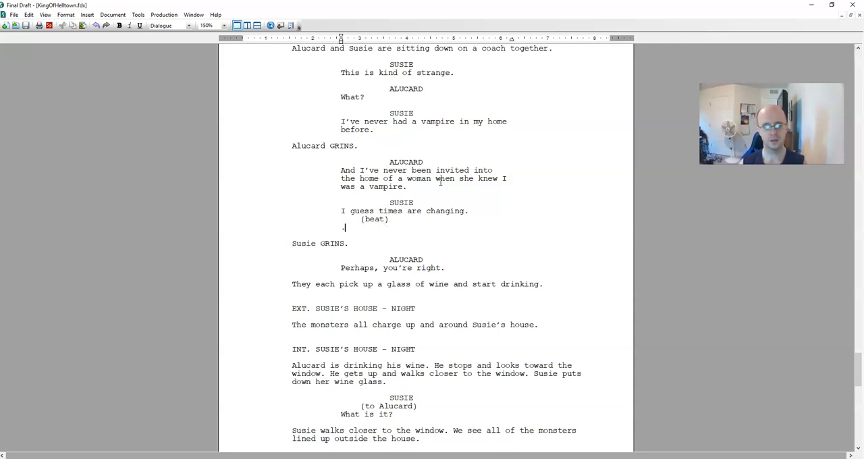
text(For the better)
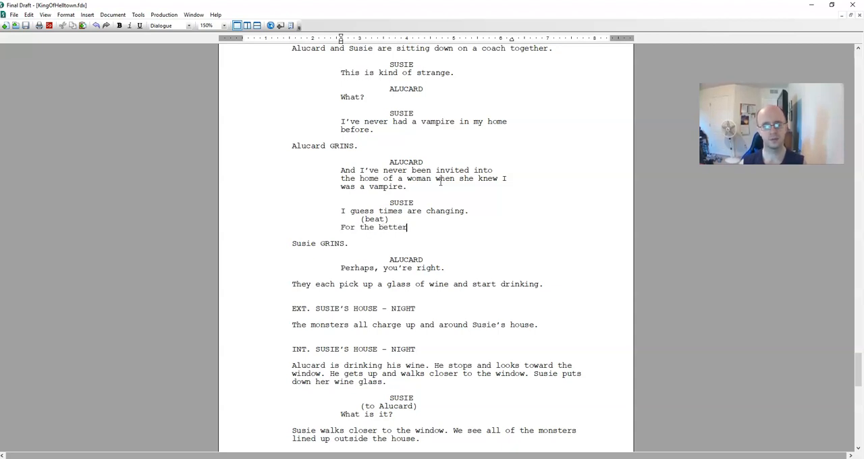
text(.)
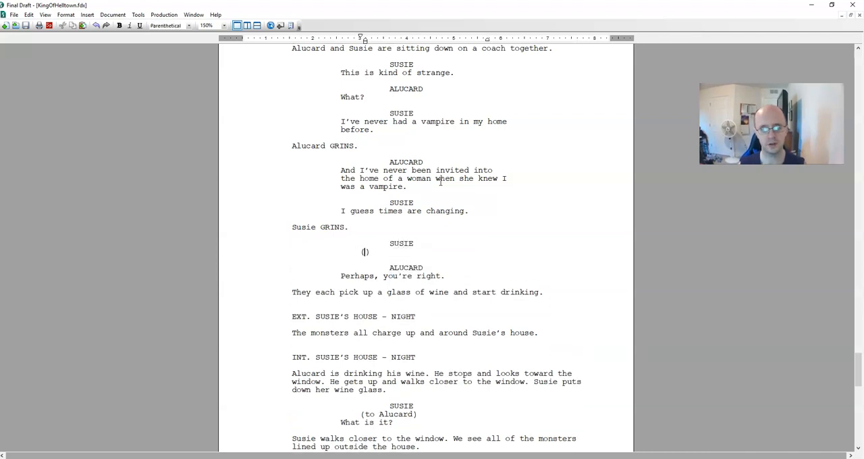
Write 'For the better.' as Susie's continued dialogue under her automatic (CONT'D) cue.
text(For the better.)
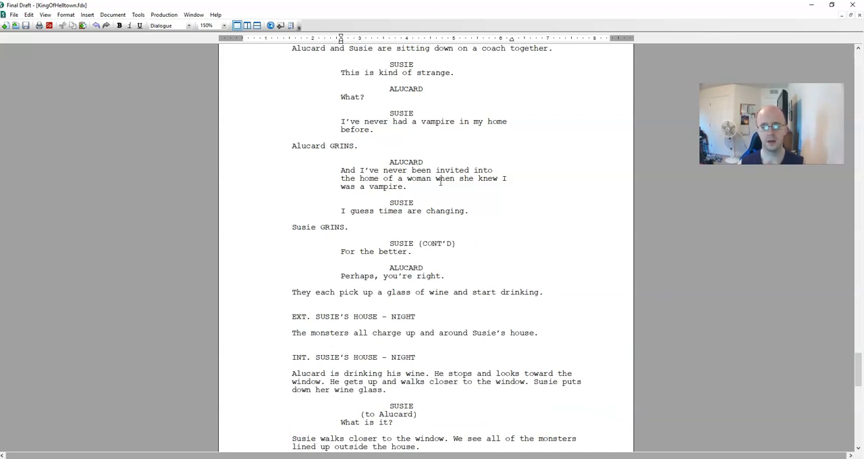
click(405, 243)
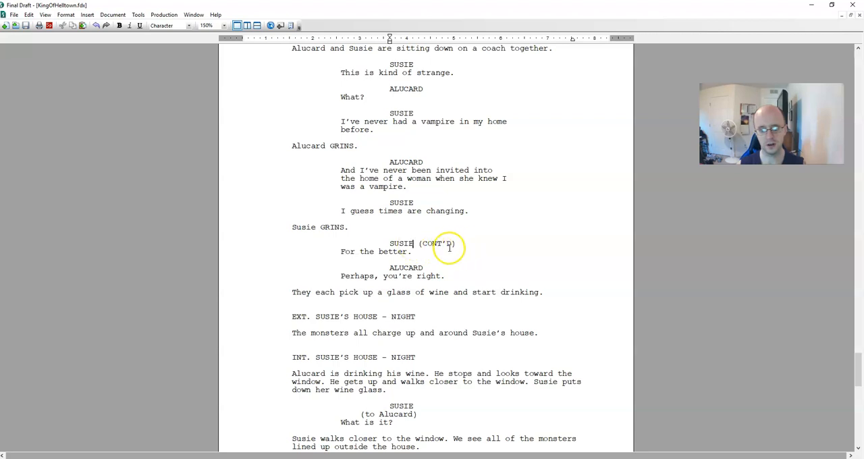
mouse_move(451, 211)
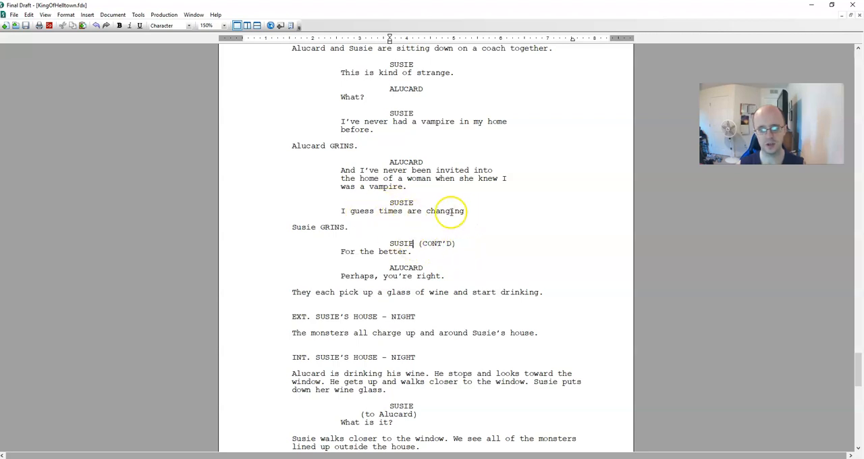
mouse_move(336, 227)
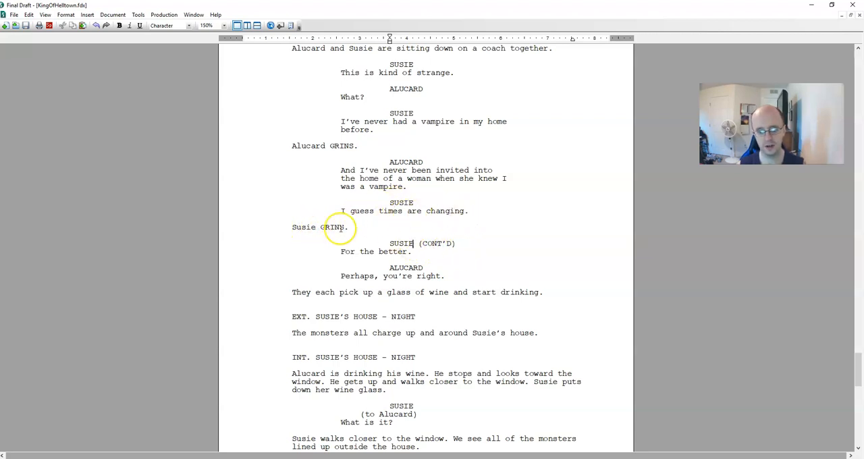
mouse_move(361, 252)
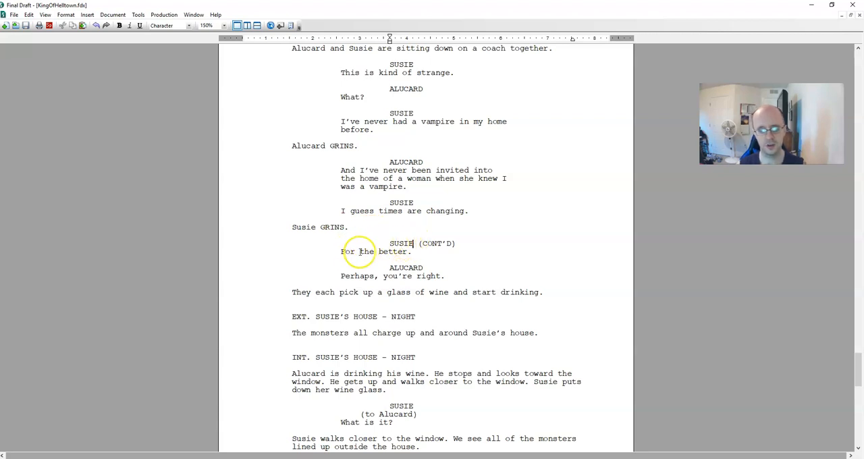
mouse_move(416, 210)
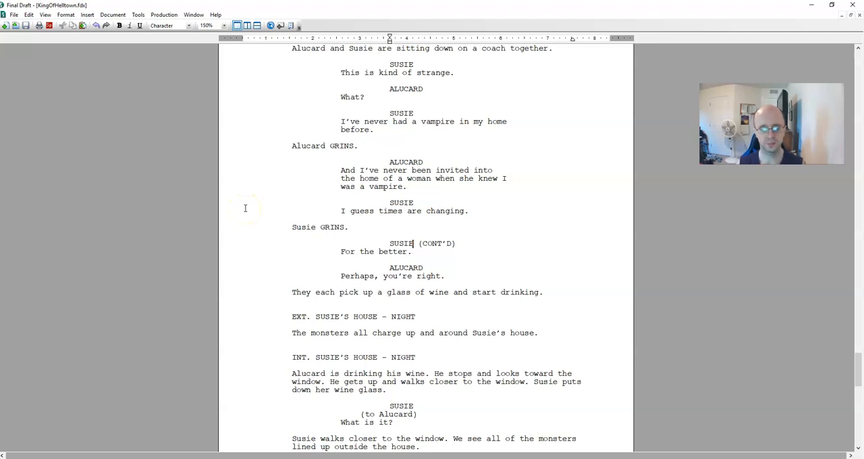
mouse_move(251, 209)
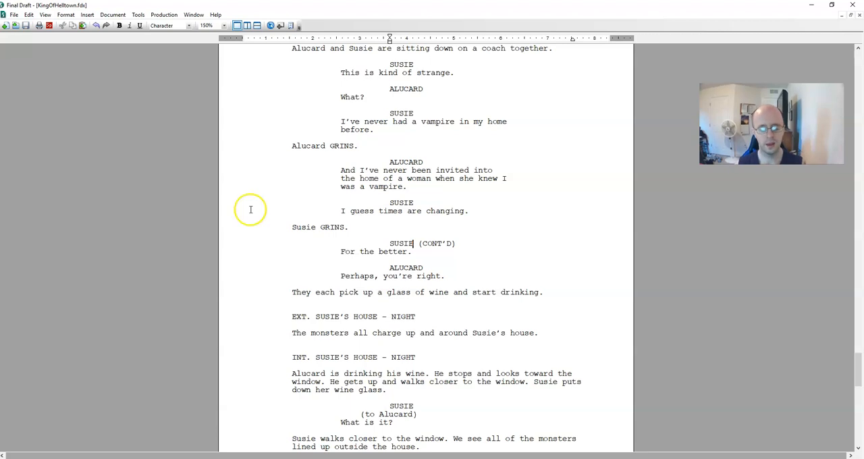
mouse_move(357, 232)
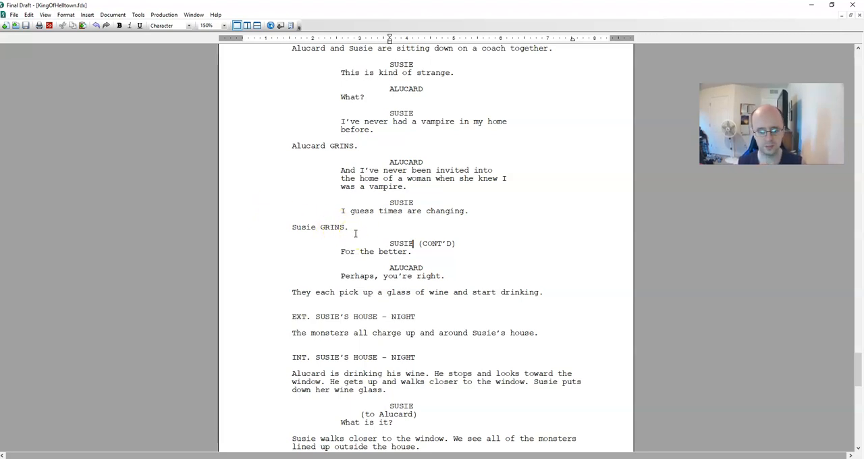
Delete the action and CONT'D lines, add a (beat) before 'For the better.', then the action 'Susie GRINS.'.
triple_click(318, 227)
text(For t)
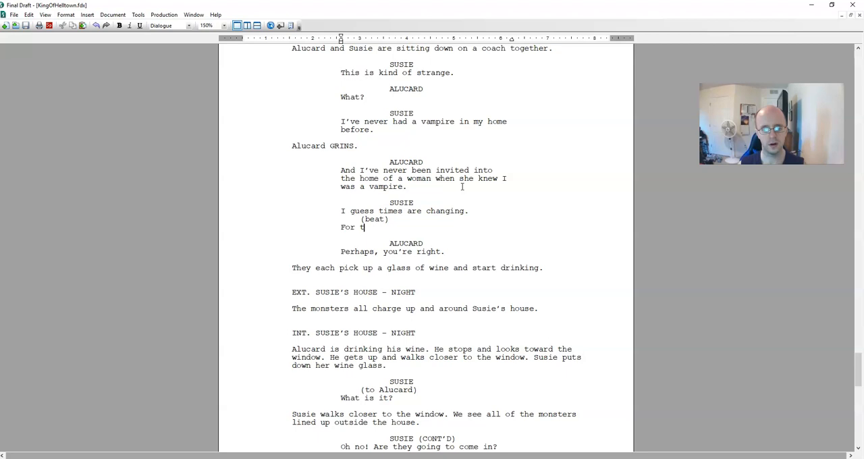
text(he better.)
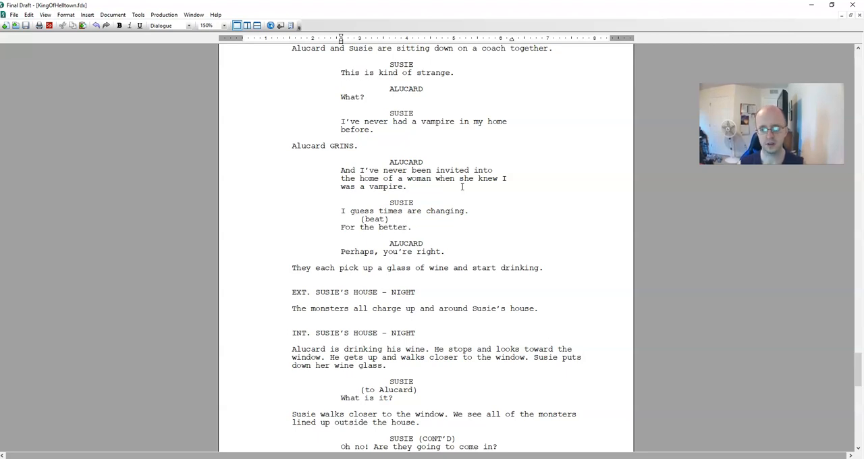
text(Su)
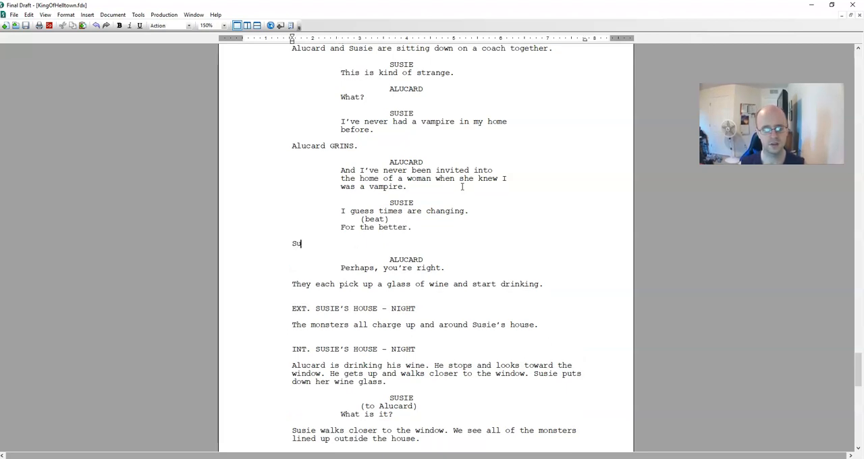
text(sie)
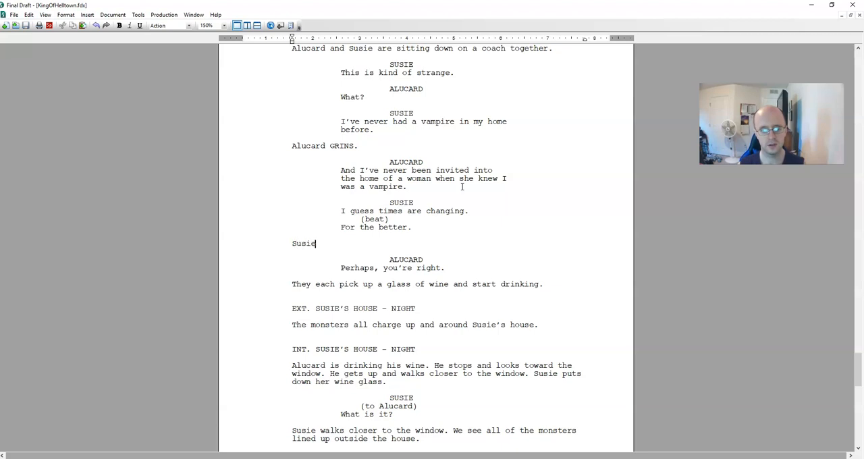
text(GRINS.)
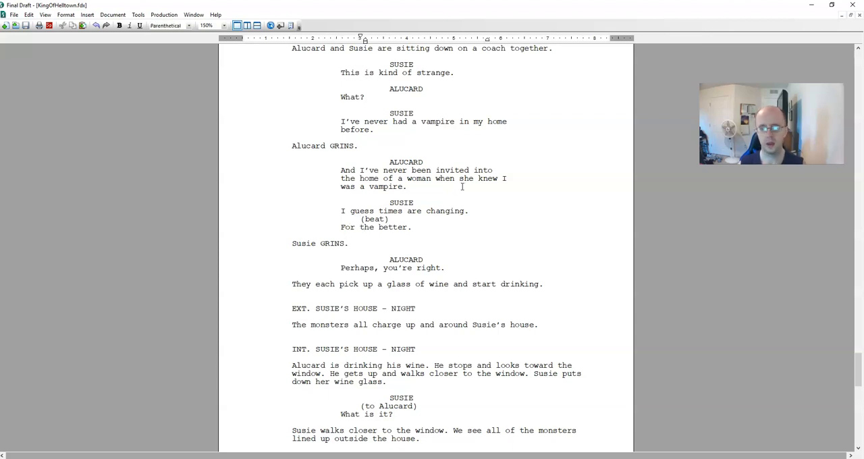
mouse_move(454, 186)
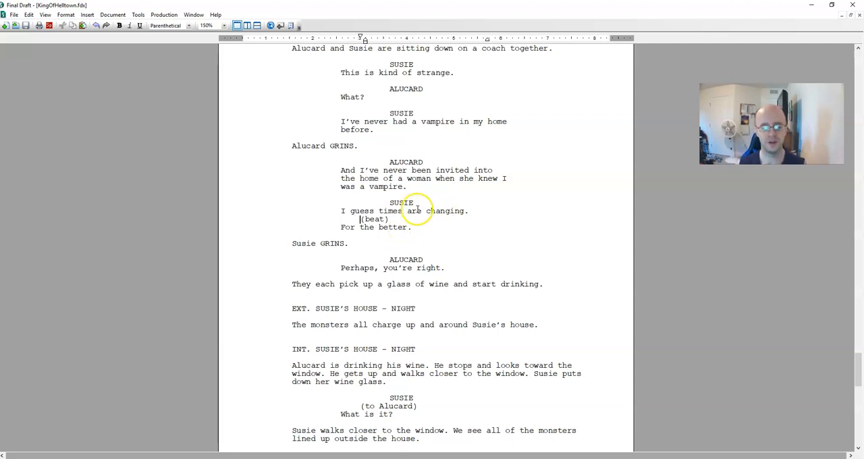
Remove the (beat), let 'Susie GRINS.' split the speech, and write 'For the better.' under SUSIE (CONT'D).
triple_click(319, 244)
text(SU)
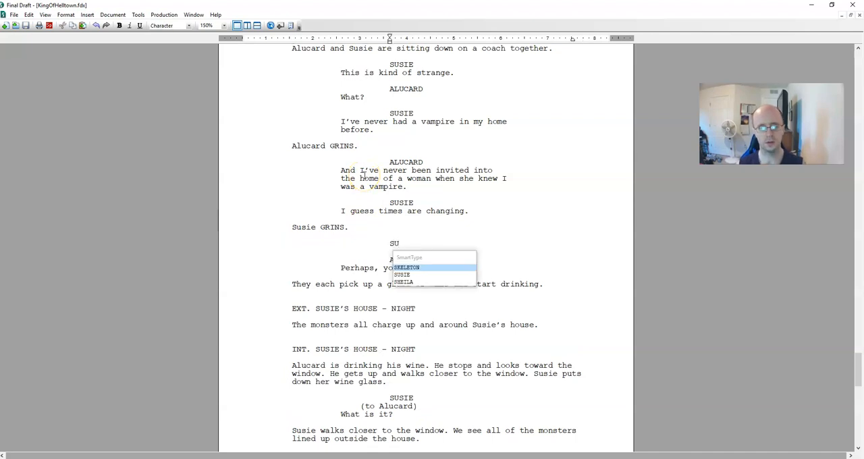
click(403, 275)
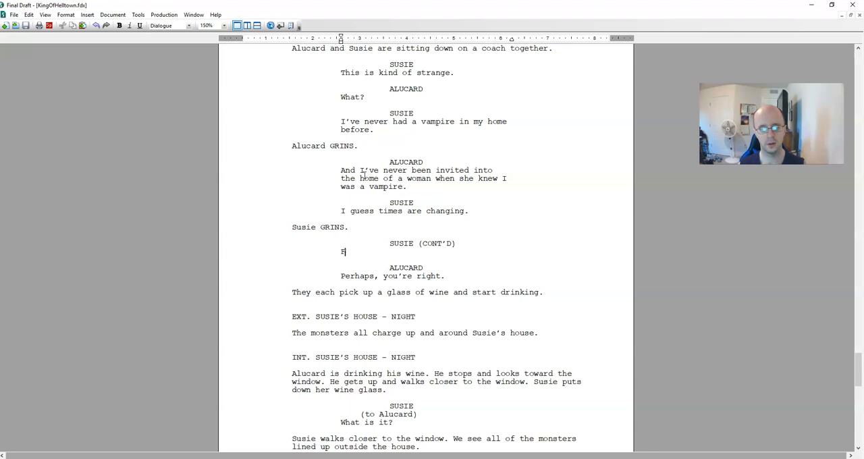
text(For the bet)
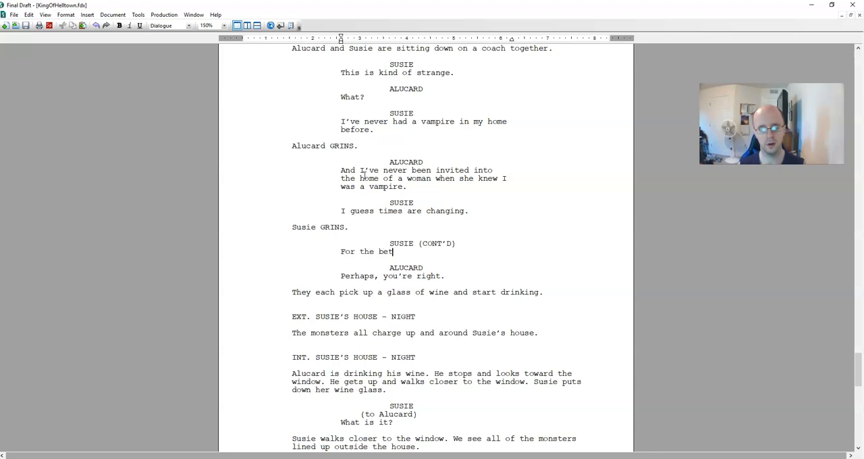
text(ter.)
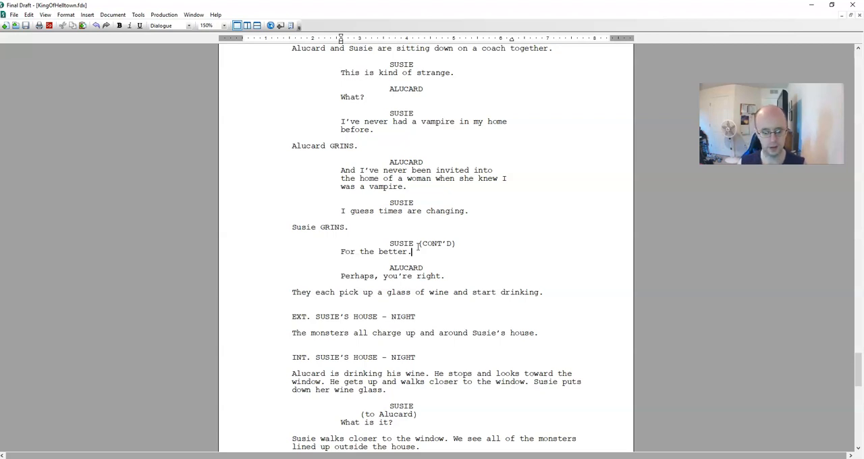
Delete the CONT'D block and extend Susie's line to 'I guess times are changing for the better.'.
triple_click(364, 245)
text( for)
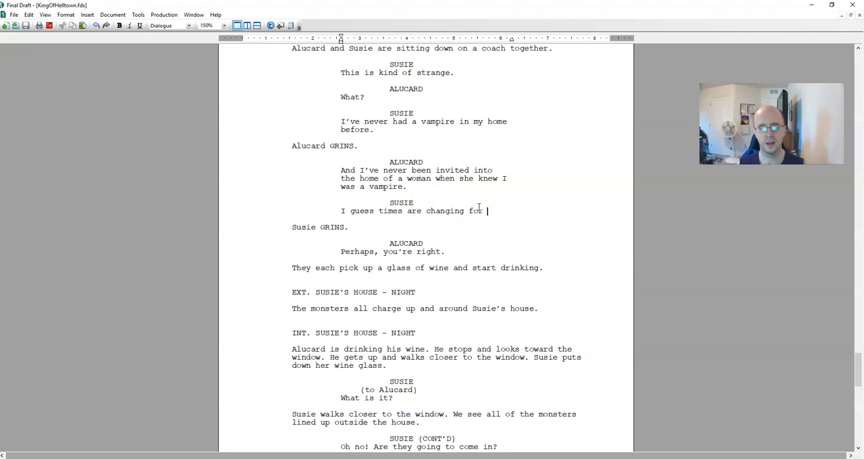
text(the better.)
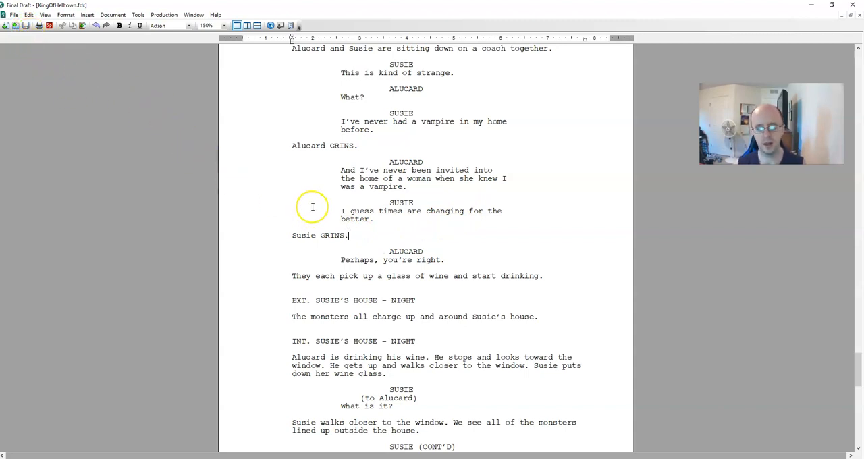
mouse_move(316, 205)
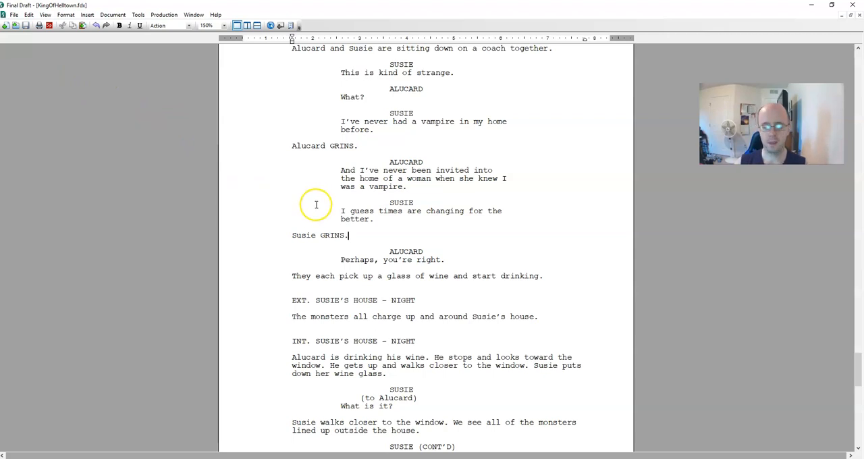
mouse_move(321, 200)
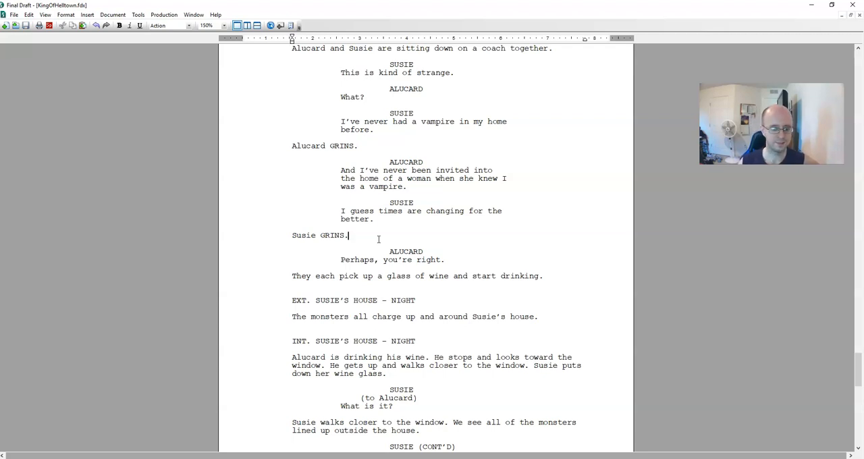
click(375, 235)
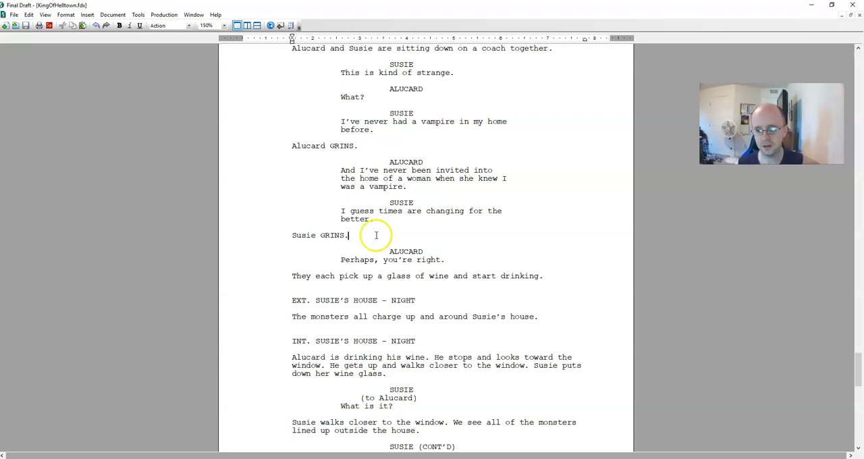